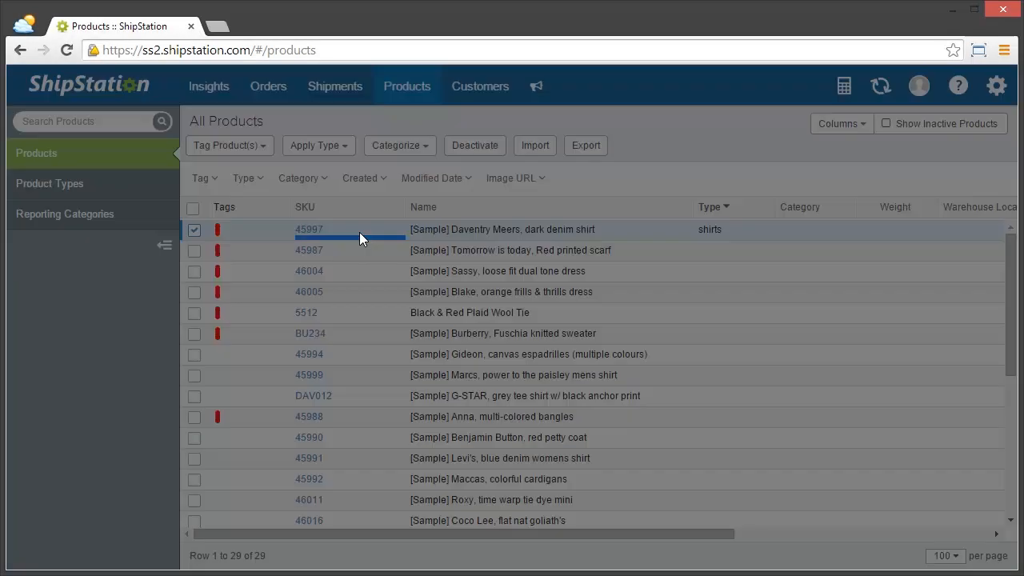
# Step: Open the Product Defaults dialog for SKU 45997, the Daventry Meers dark denim shirt
pyautogui.click(309, 229)
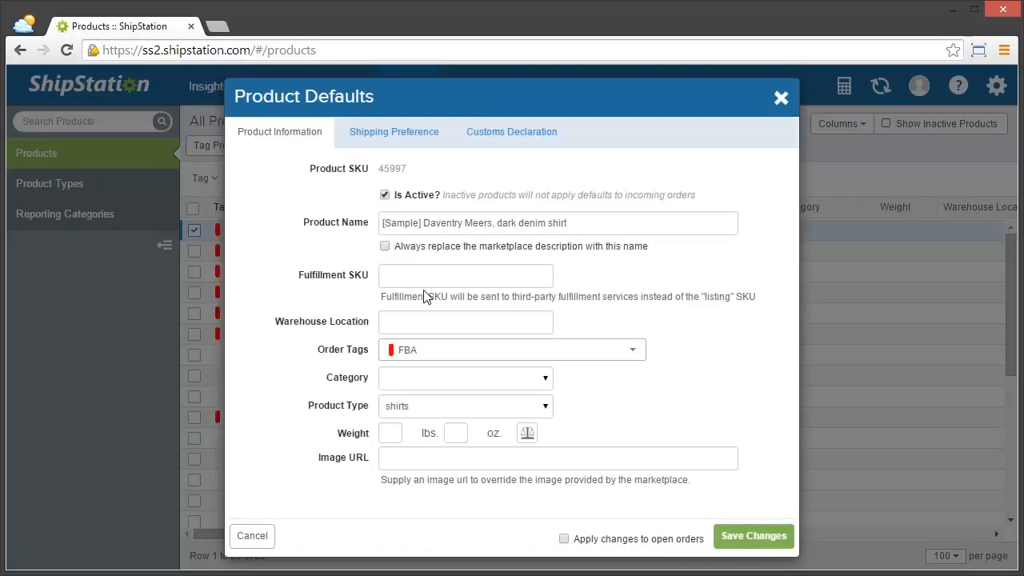
pyautogui.moveTo(430, 378)
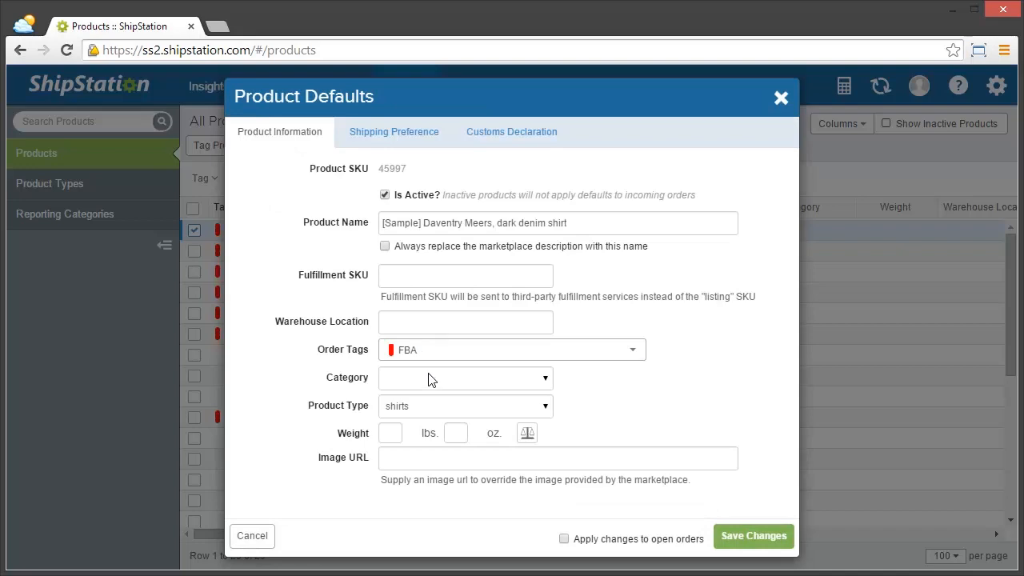
pyautogui.moveTo(440, 193)
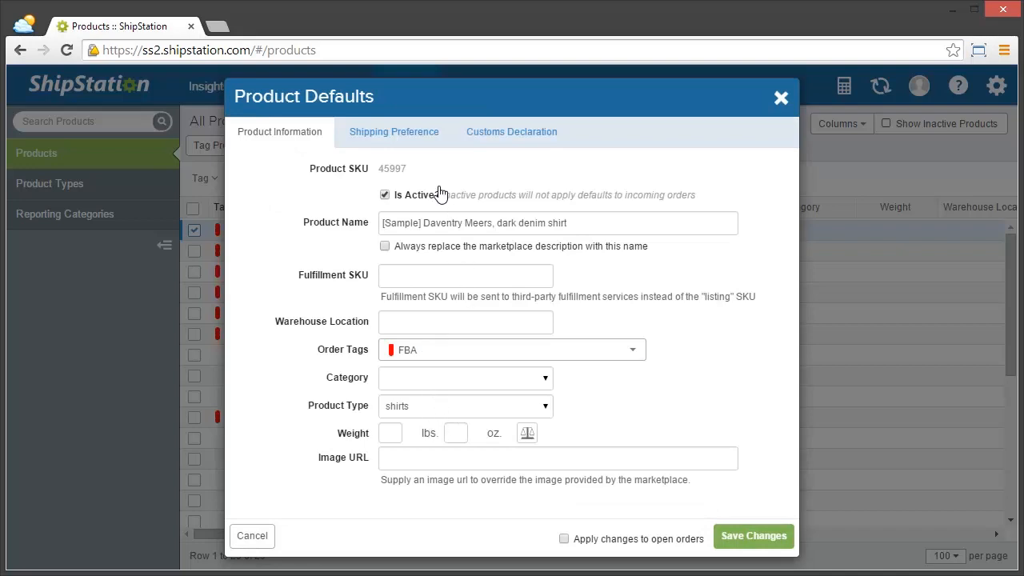
pyautogui.click(393, 131)
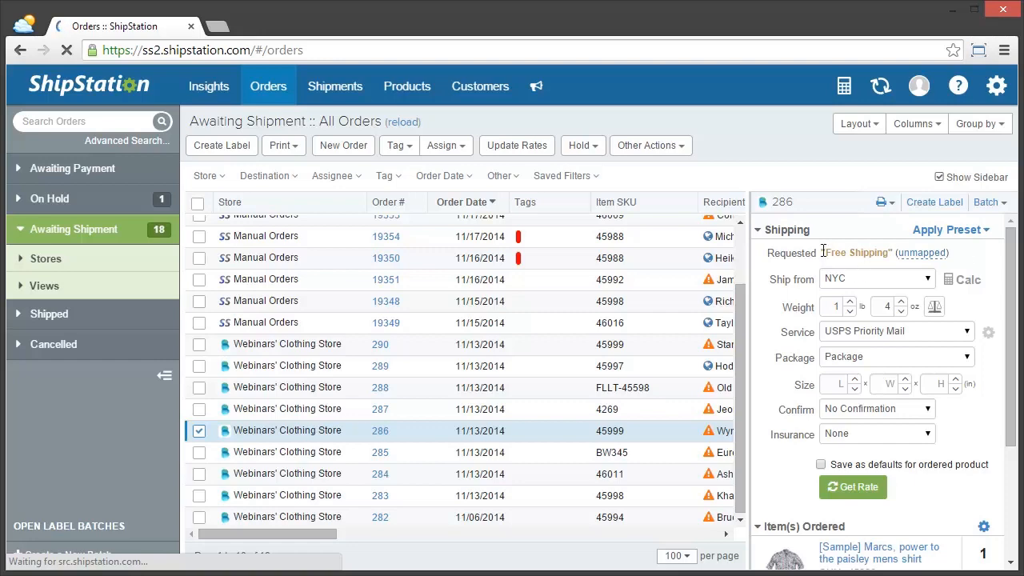
# Step: Map Free Shipping to USPS Priority Mail and choose a package type
pyautogui.click(919, 253)
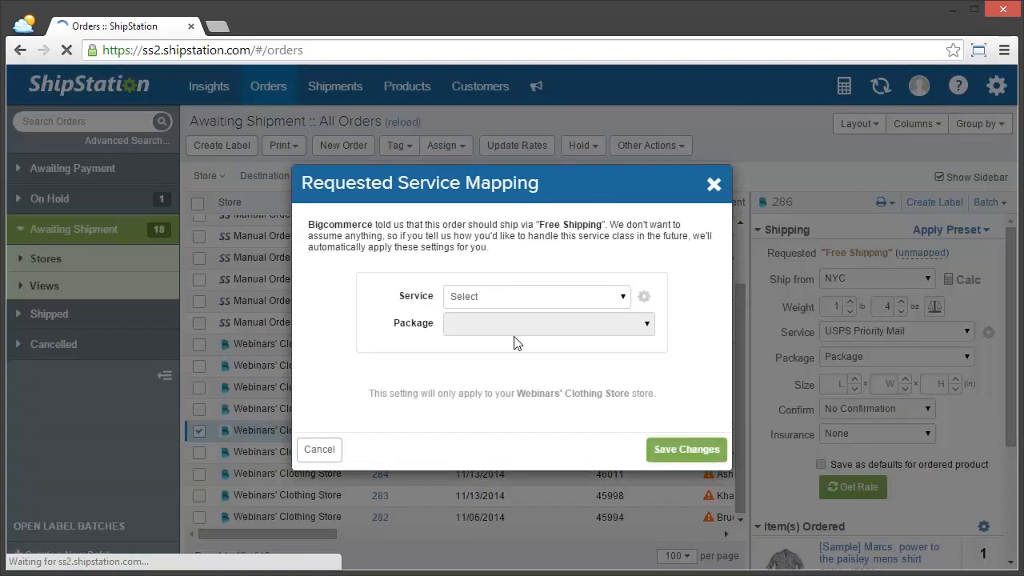
pyautogui.click(536, 296)
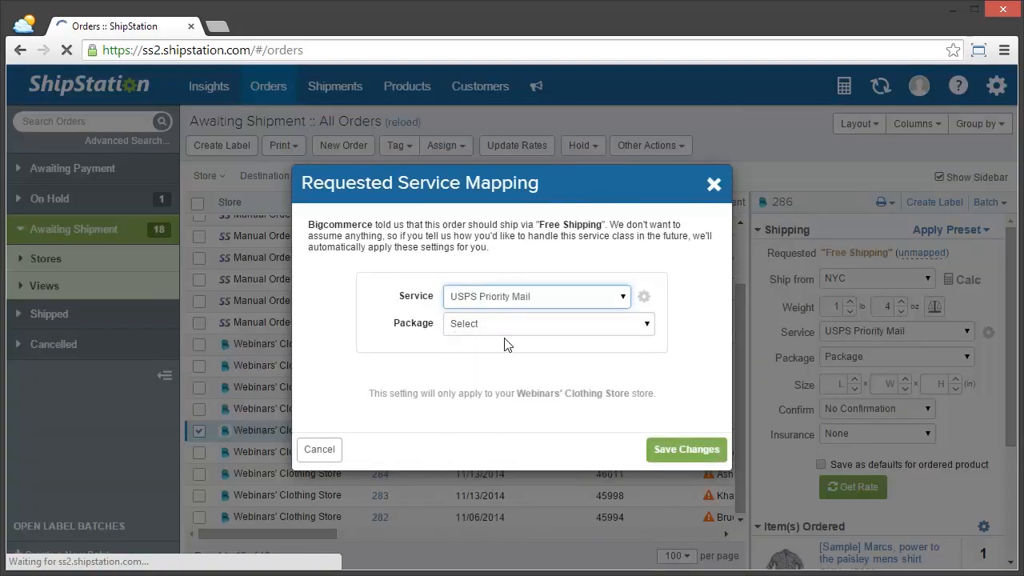
pyautogui.click(548, 324)
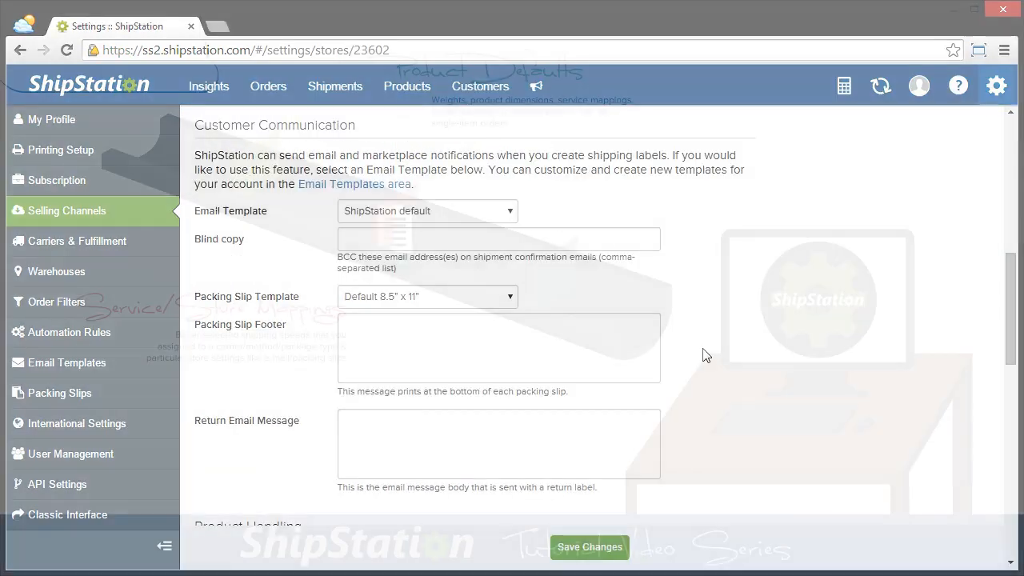
# Step: Open the Selling Channels store settings showing email template and packing slip options
pyautogui.click(69, 332)
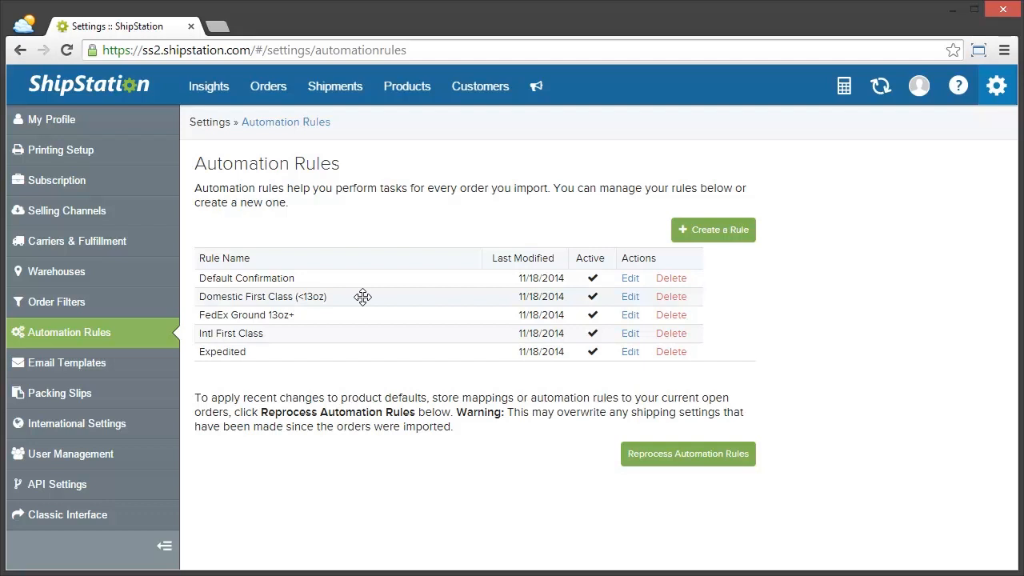
pyautogui.moveTo(368, 315)
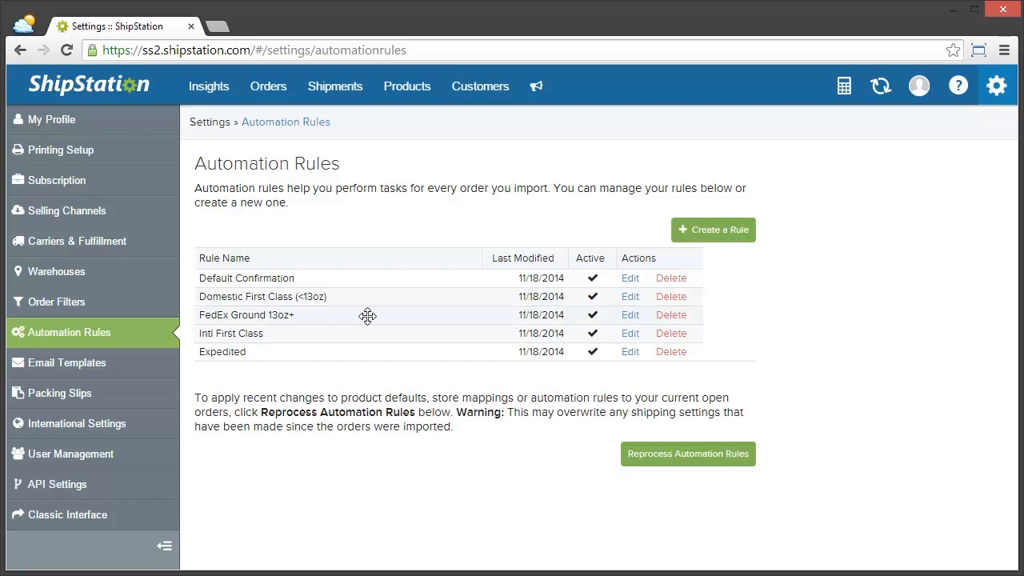
pyautogui.moveTo(397, 479)
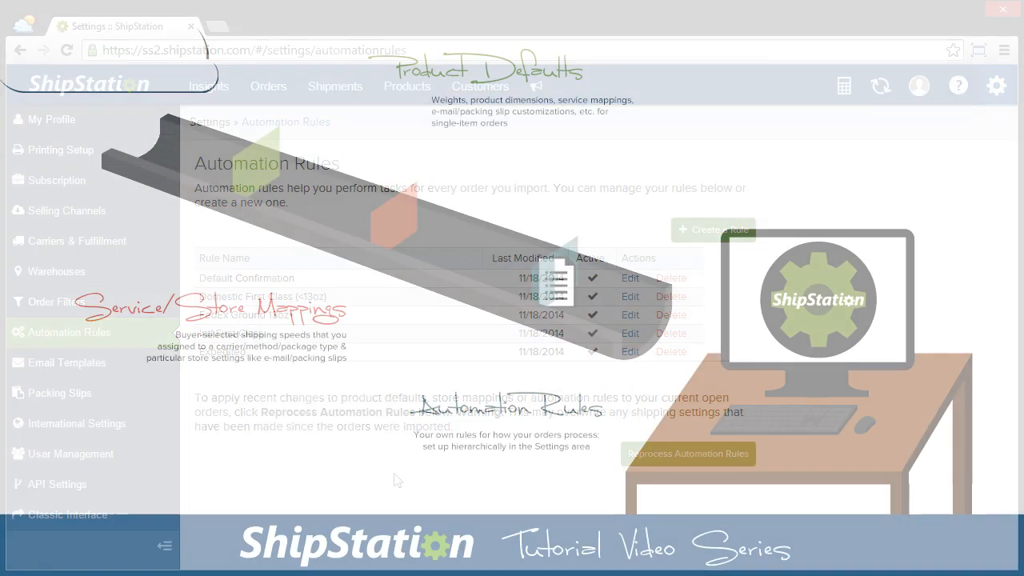
# Step: Open order 289 from the Orders list to view its details
pyautogui.click(268, 85)
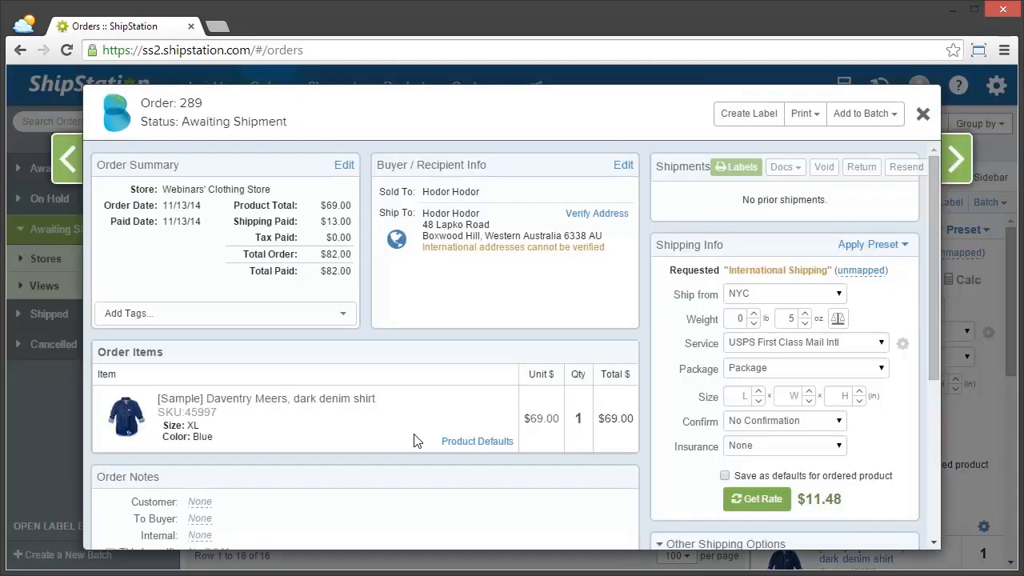
# Step: Expand Order Activity in order 289 to show applied mappings and automation rules
pyautogui.scroll(-3)
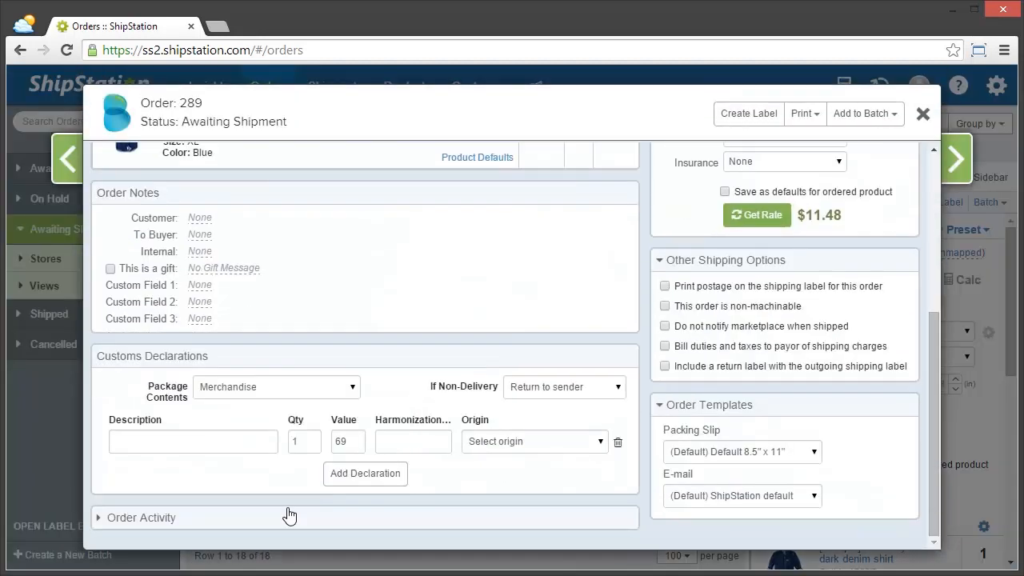
pyautogui.click(140, 518)
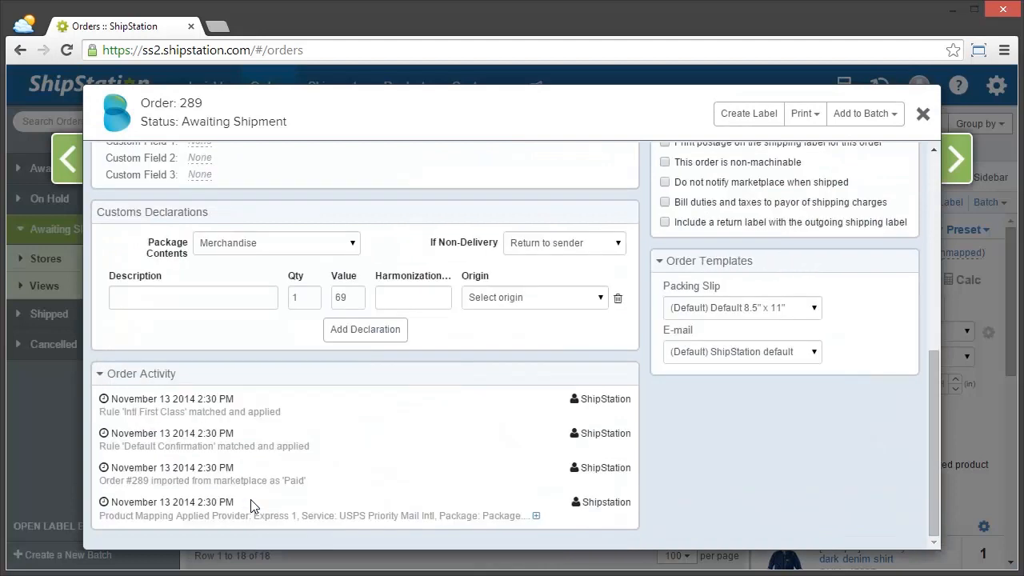
pyautogui.moveTo(335, 534)
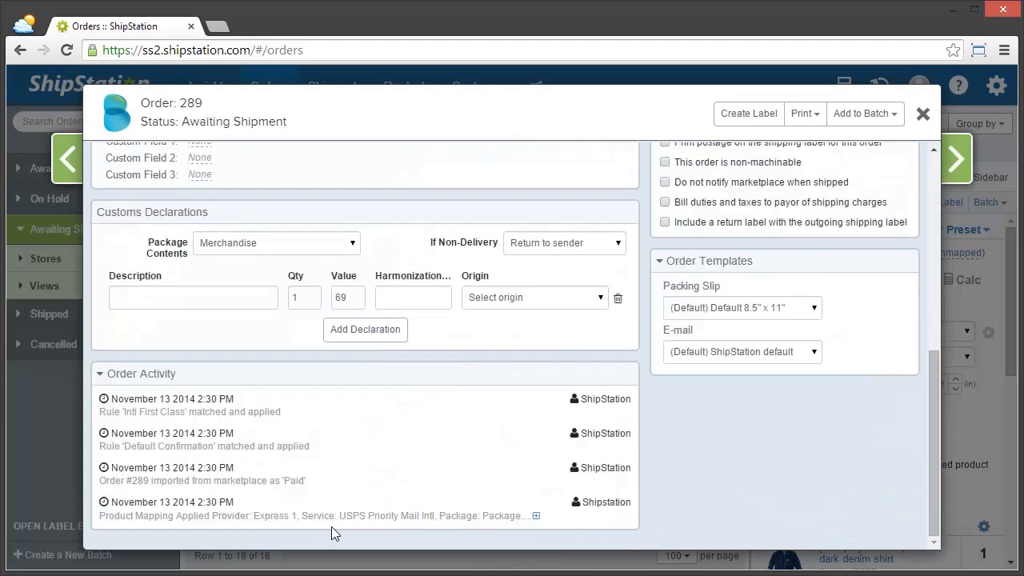
pyautogui.moveTo(324, 398)
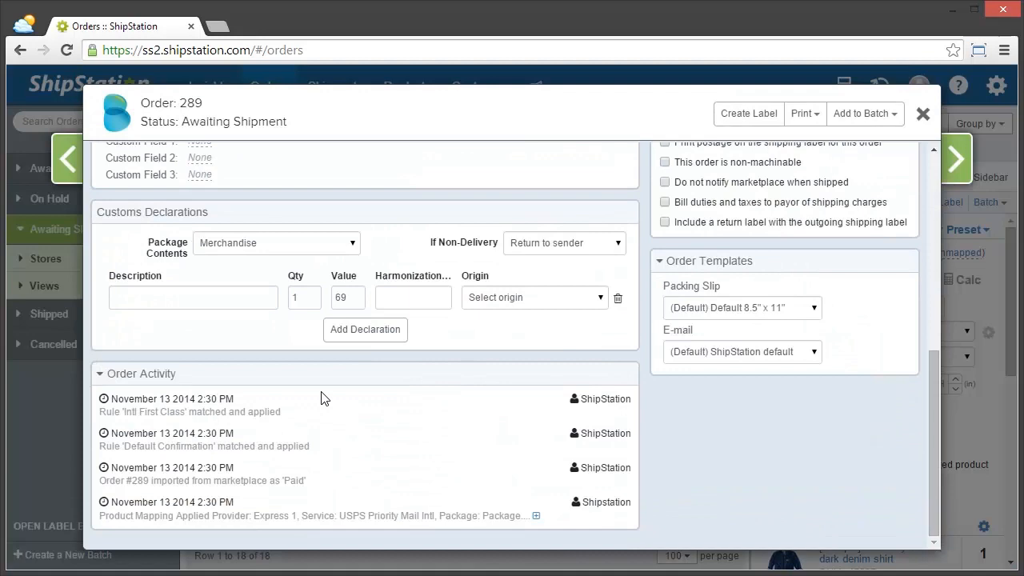